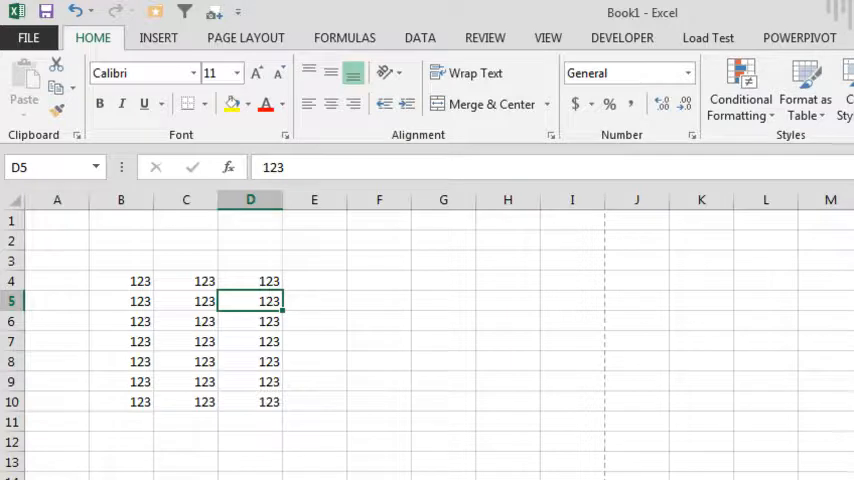
Step: Preview the worksheet in the print view, then return to the sheet
{"action": "left_click", "coordinate": [28, 37]}
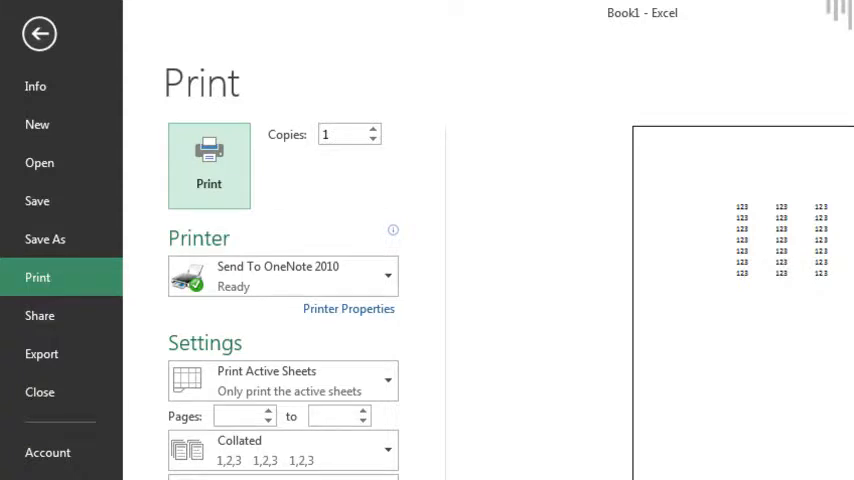
{"action": "left_click", "coordinate": [40, 33]}
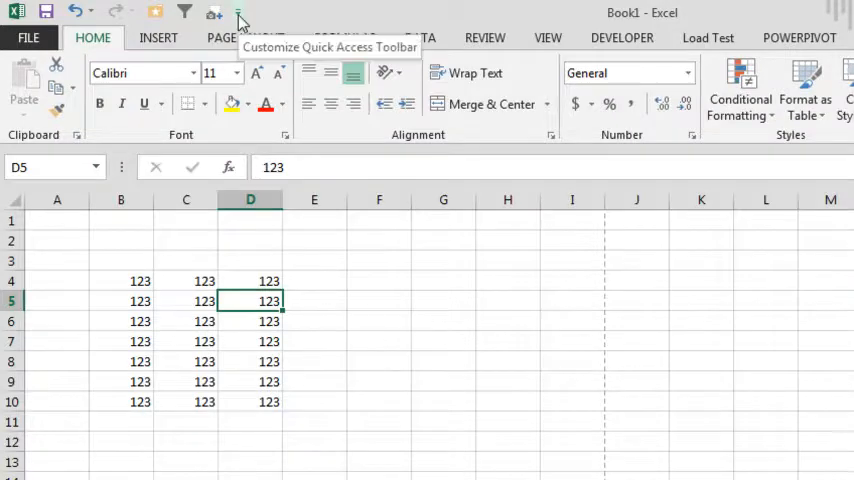
Step: Add Quick Print to the Quick Access Toolbar
{"action": "left_click", "coordinate": [239, 13]}
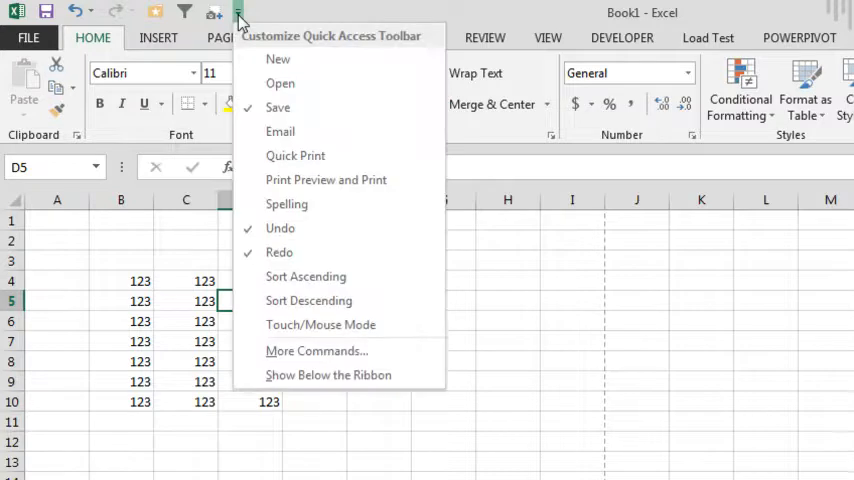
{"action": "mouse_move", "coordinate": [295, 156]}
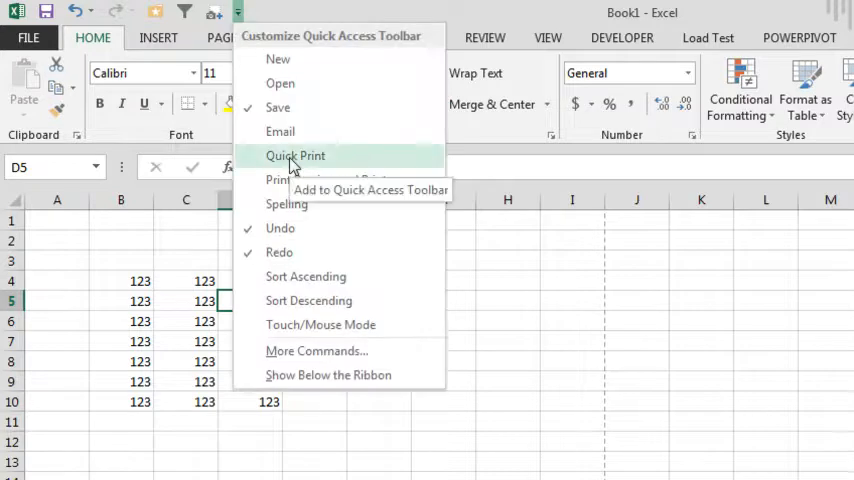
{"action": "left_click", "coordinate": [295, 155]}
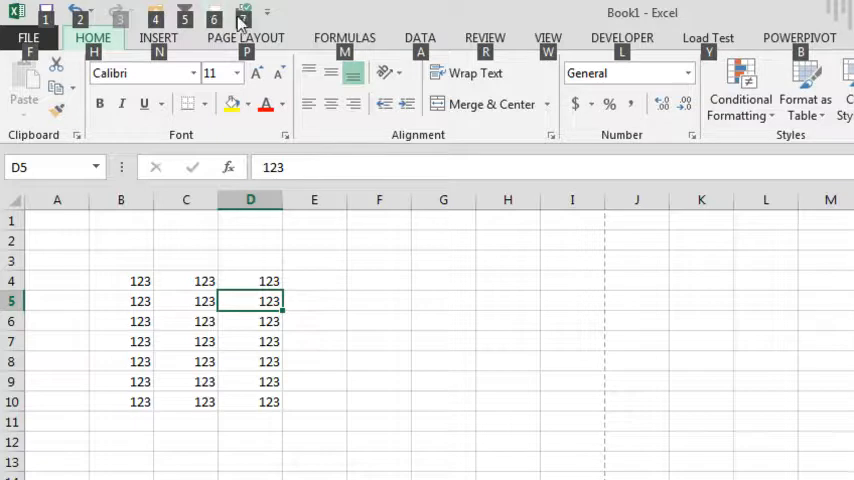
{"action": "mouse_move", "coordinate": [240, 24]}
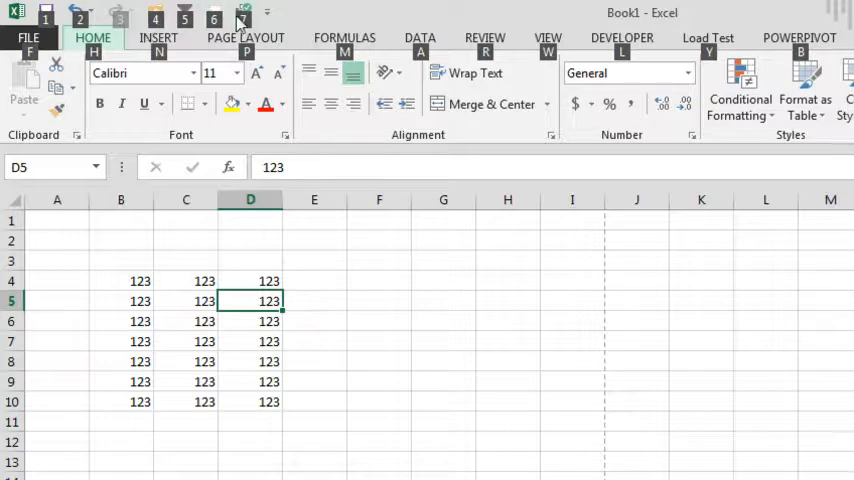
{"action": "mouse_move", "coordinate": [243, 15]}
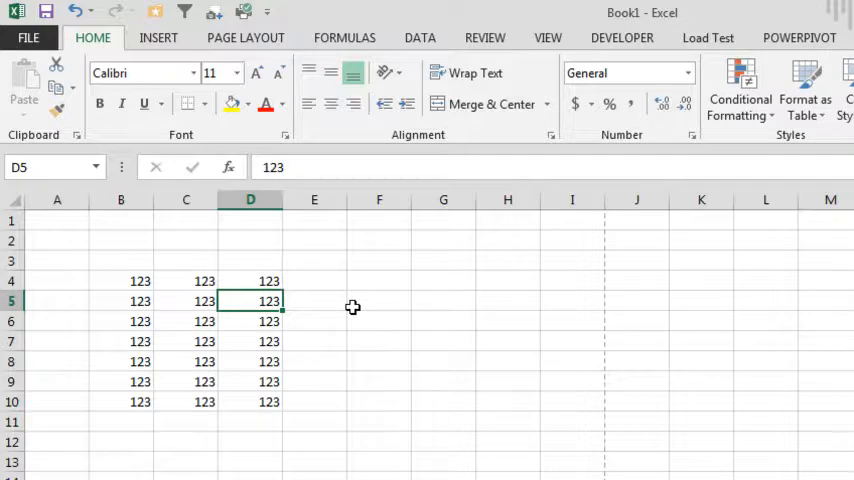
Step: Record a new macro named QuickPrint with Ctrl+P, stored in the Personal Macro Workbook
{"action": "left_click", "coordinate": [547, 37]}
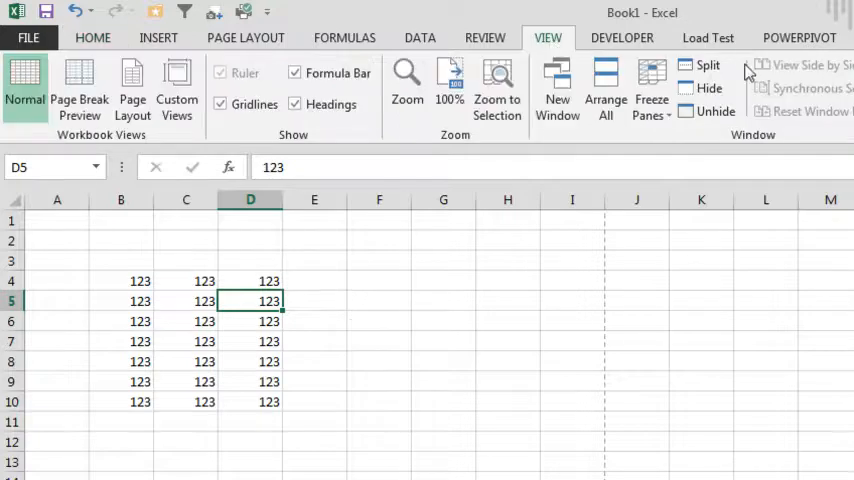
{"action": "left_click", "coordinate": [758, 65]}
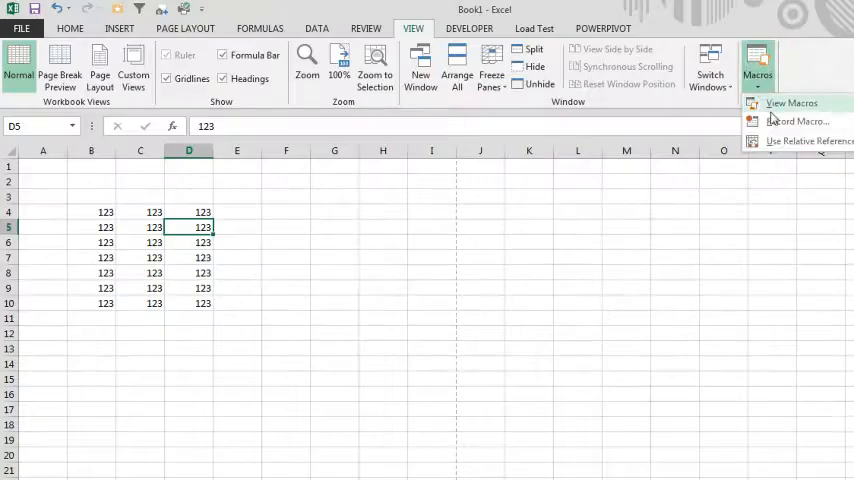
{"action": "left_click", "coordinate": [798, 120]}
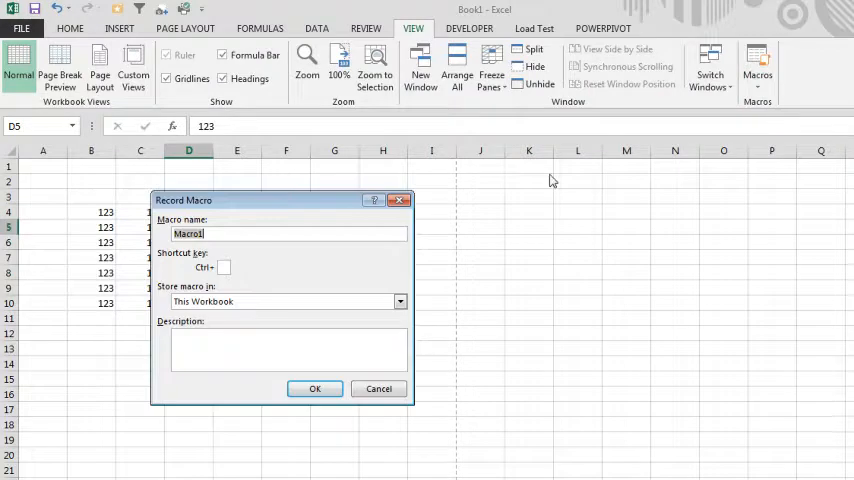
{"action": "type", "text": "QuickPrint"}
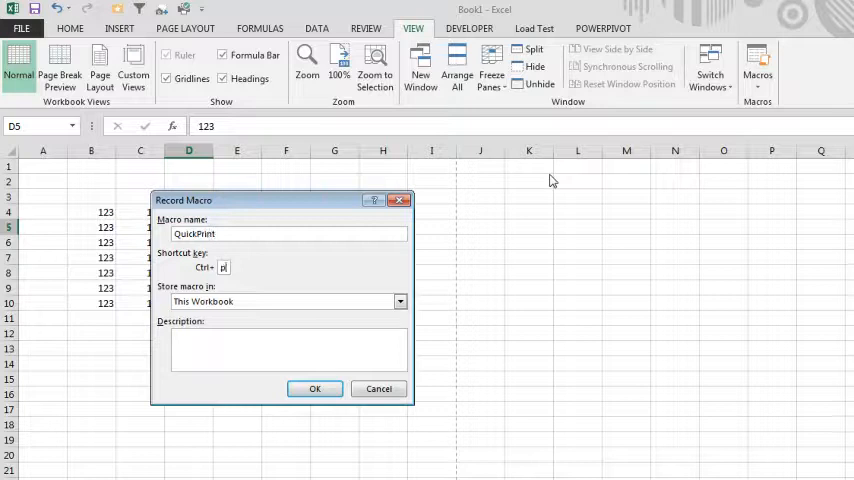
{"action": "left_click", "coordinate": [400, 301]}
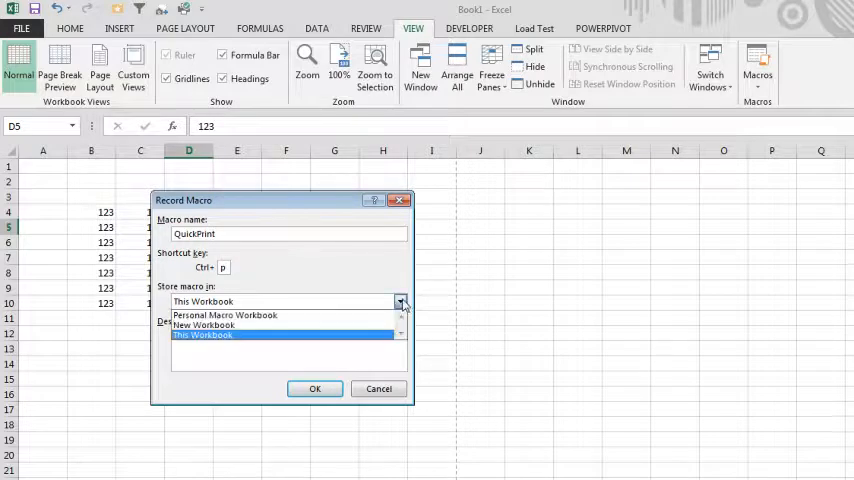
{"action": "left_click", "coordinate": [225, 315]}
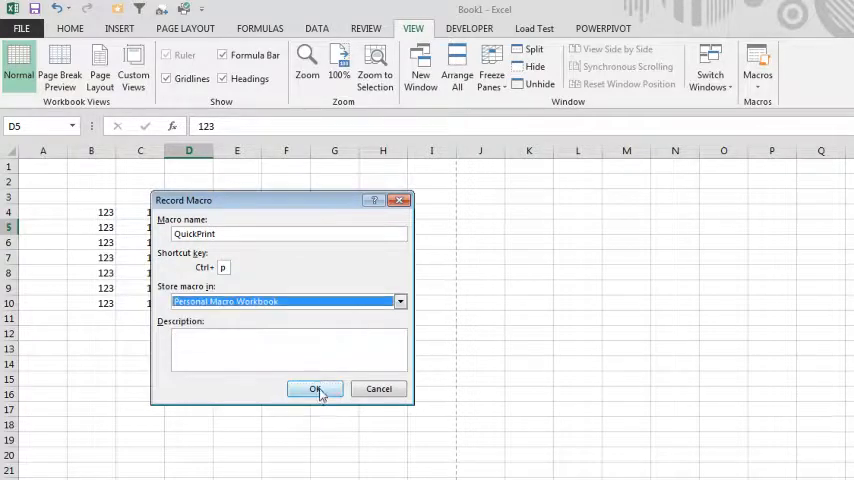
{"action": "left_click", "coordinate": [315, 388]}
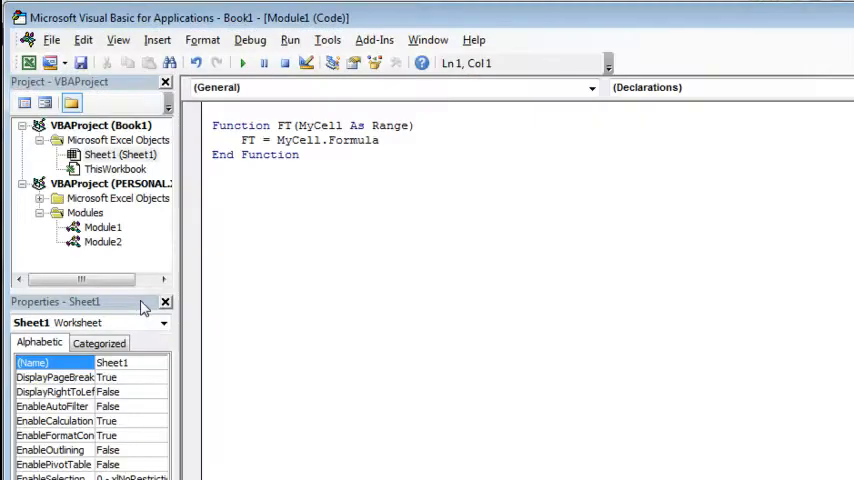
Step: Double-click in the VBA Project Explorer to inspect Book1 and the personal workbook's modules
{"action": "double_click", "coordinate": [103, 241]}
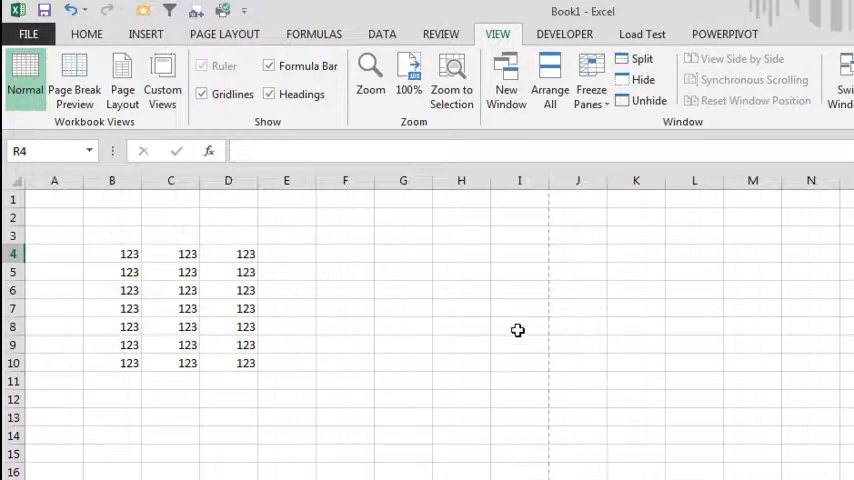
{"action": "left_click", "coordinate": [461, 326]}
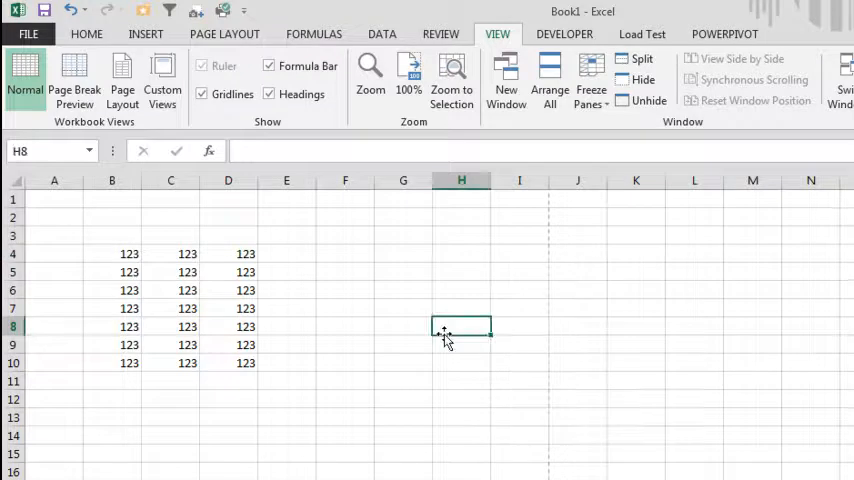